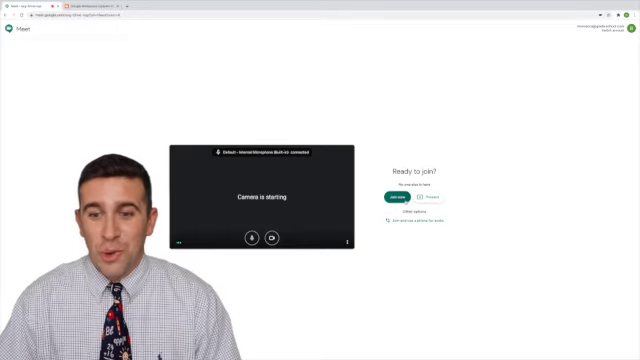
Step: Join the call and show the activities list with breakout rooms, polls and Q&A
left_click(388, 188)
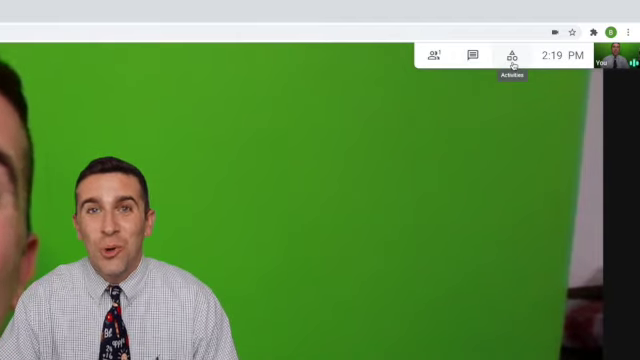
left_click(518, 56)
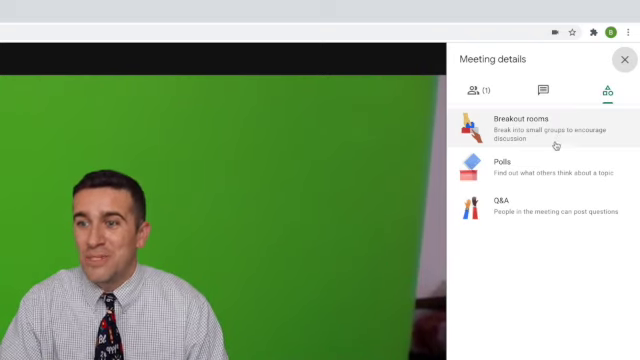
mouse_move(540, 224)
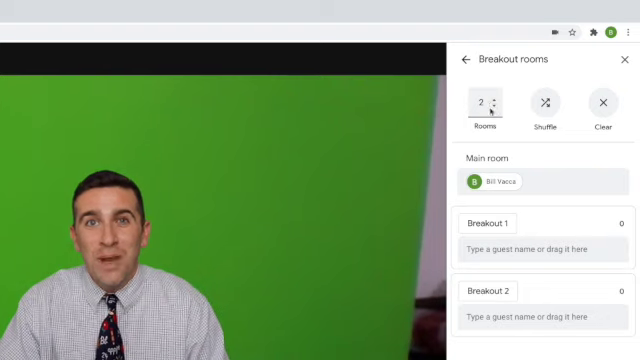
Step: Add a breakout room and rename the first room to 'Blue'
left_click(496, 98)
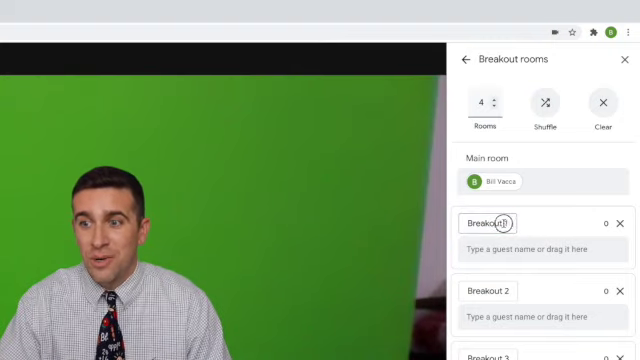
double_click(490, 222)
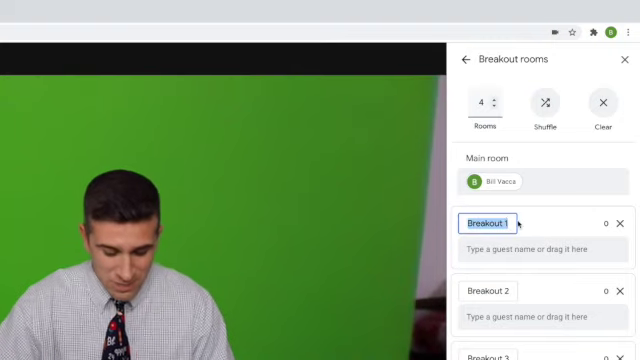
type("Blu")
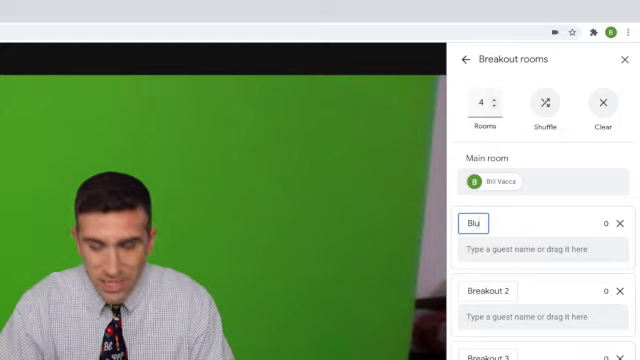
type("e")
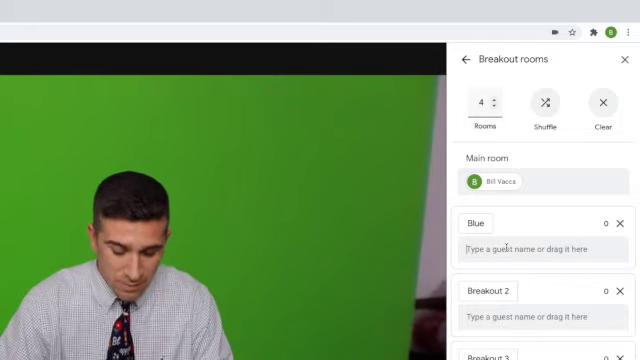
type("lisa")
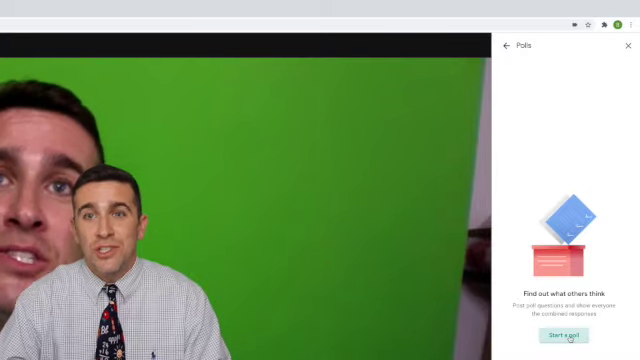
Step: Save a poll 'What is your favorite color' with answers Red and Blue, not yet launched
left_click(566, 334)
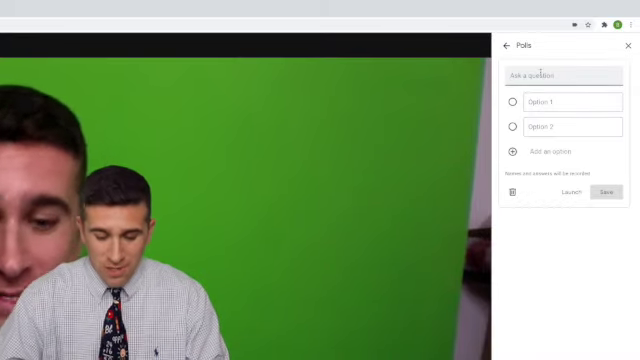
type("What is your favorite color")
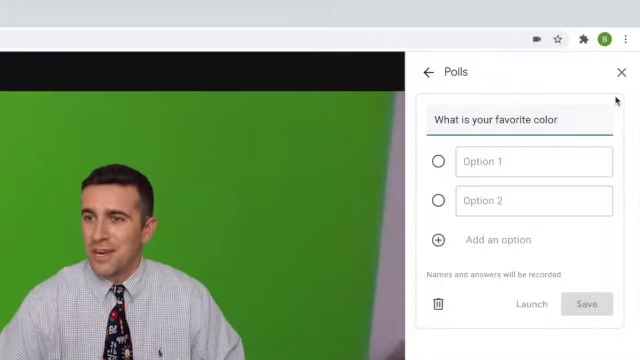
left_click(532, 160)
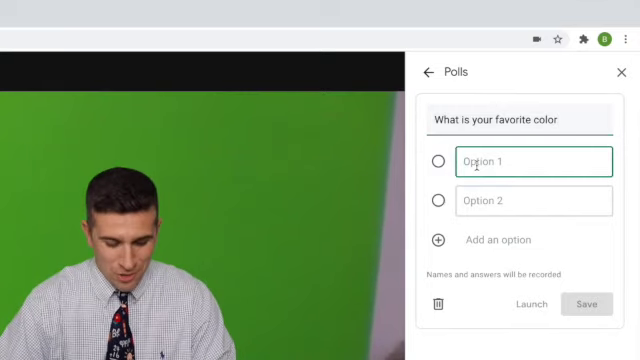
type("Red")
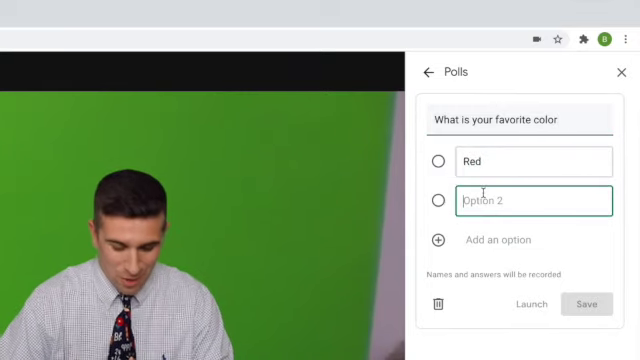
type("Blue")
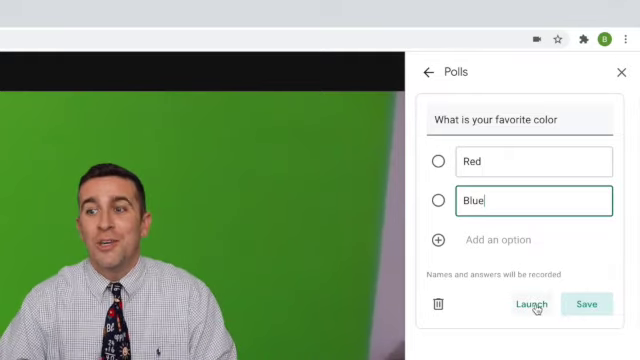
left_click(588, 304)
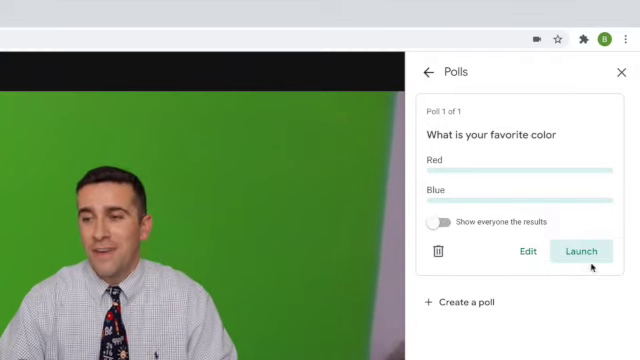
Step: Launch the favorite-color poll, share results with everyone, then end it
left_click(572, 252)
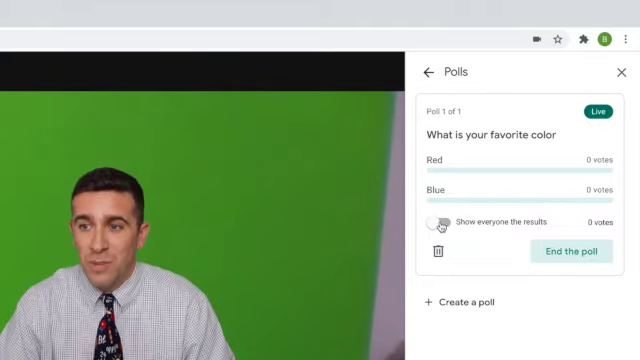
left_click(434, 220)
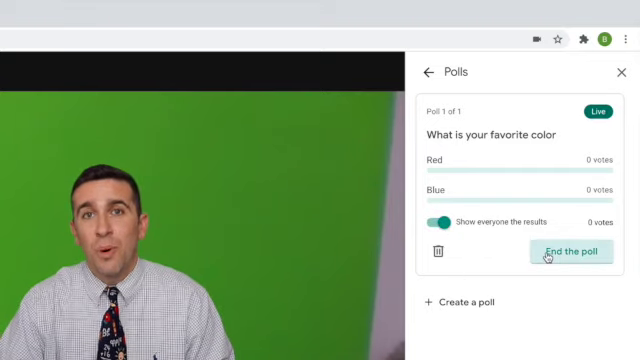
left_click(572, 252)
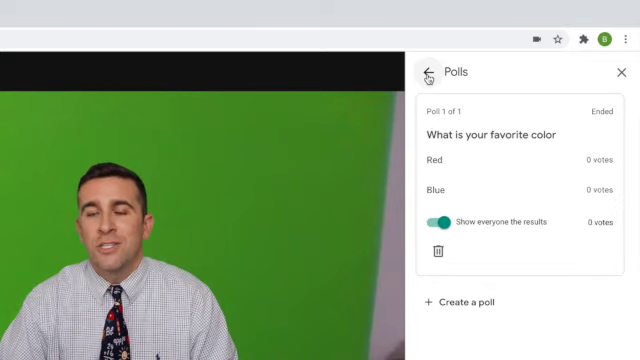
Step: Return to the activities list and show the empty Q&A section
left_click(428, 72)
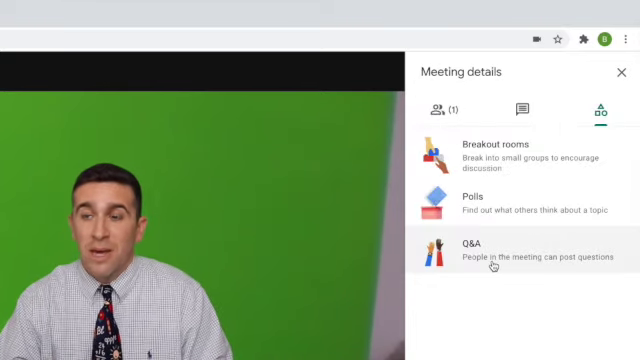
left_click(490, 250)
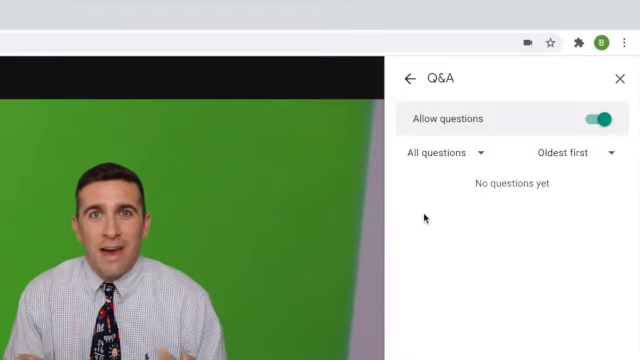